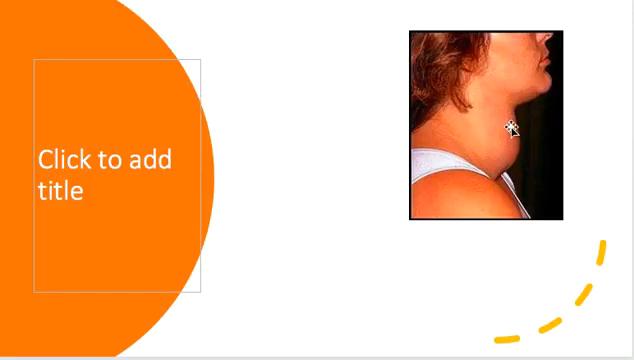
mouse_move(480, 130)
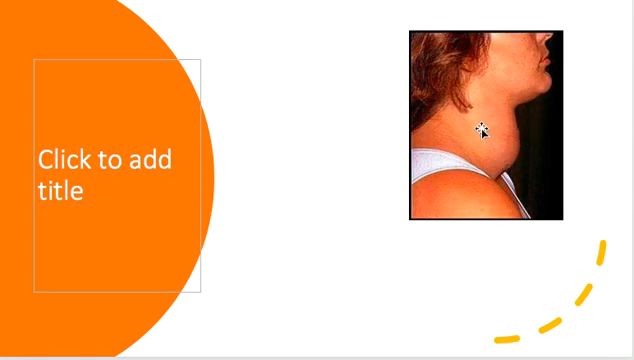
mouse_move(492, 182)
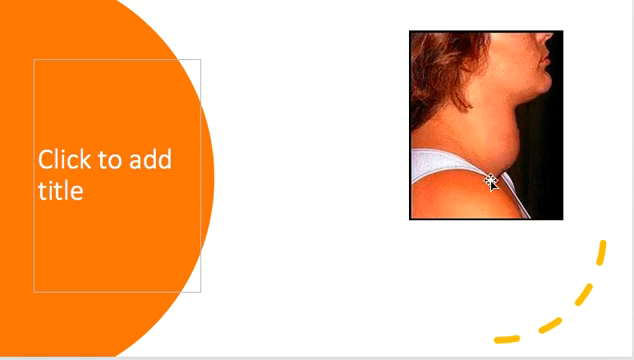
mouse_move(318, 188)
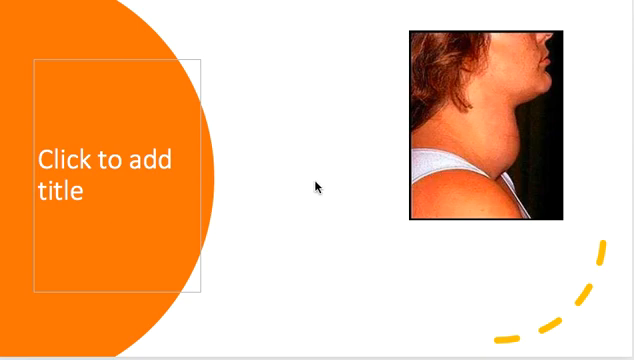
mouse_move(318, 188)
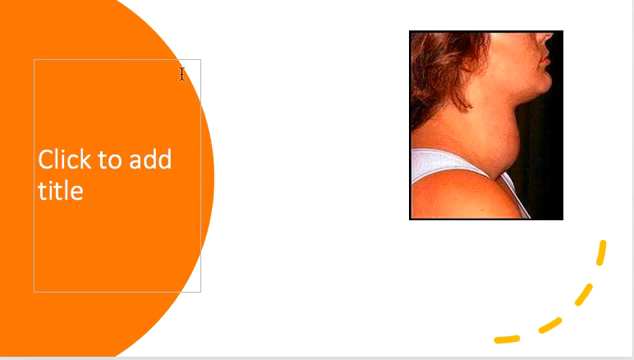
mouse_move(484, 112)
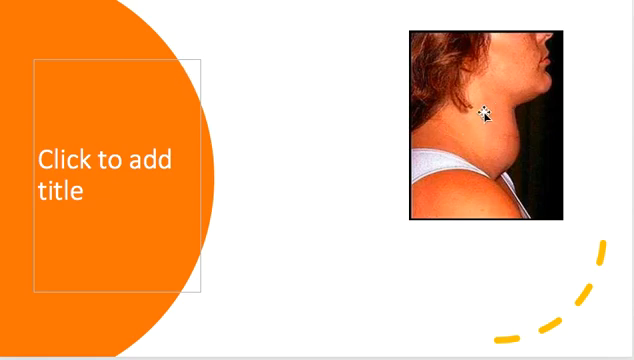
mouse_move(502, 114)
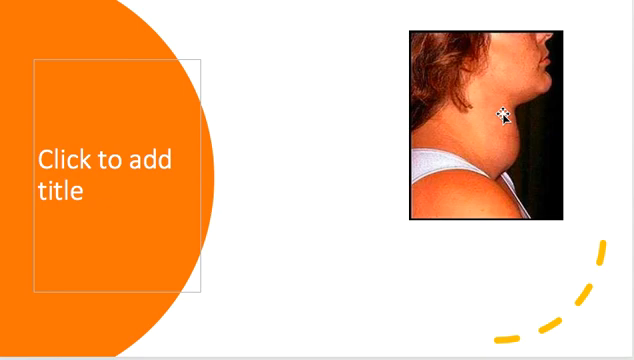
mouse_move(296, 100)
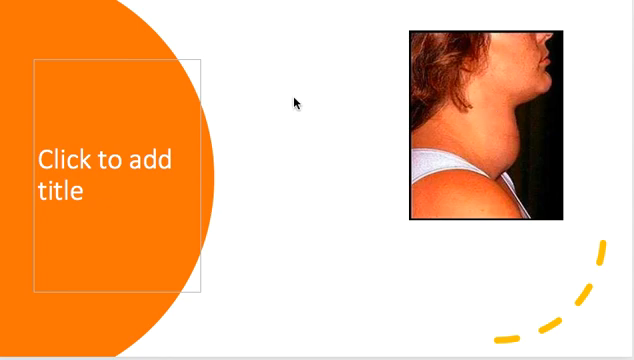
mouse_move(296, 102)
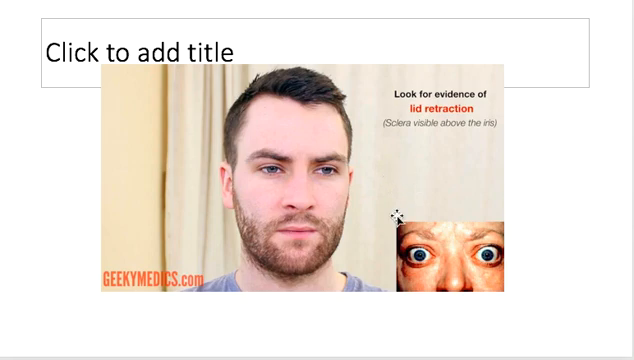
mouse_move(280, 174)
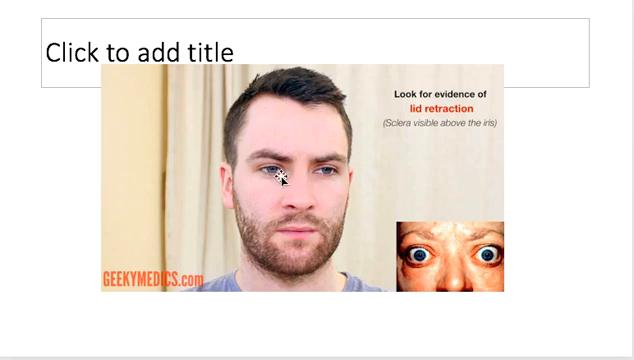
mouse_move(388, 250)
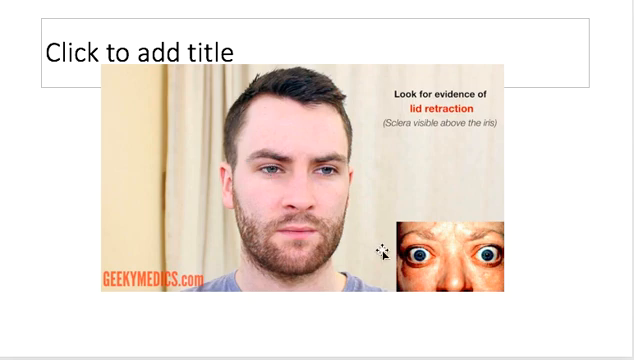
mouse_move(424, 220)
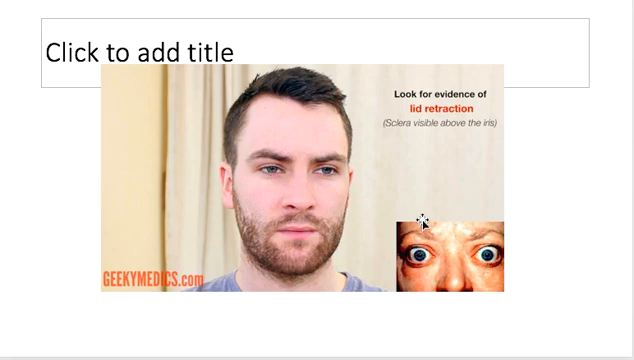
mouse_move(428, 264)
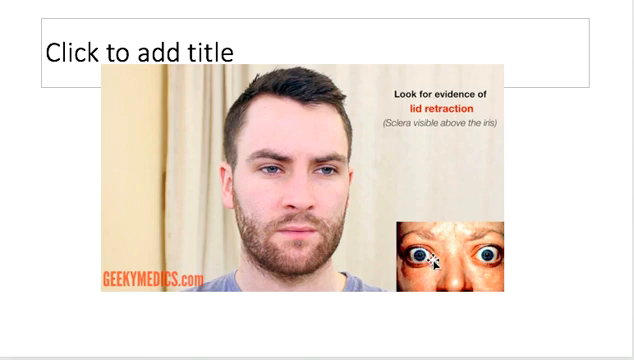
mouse_move(432, 256)
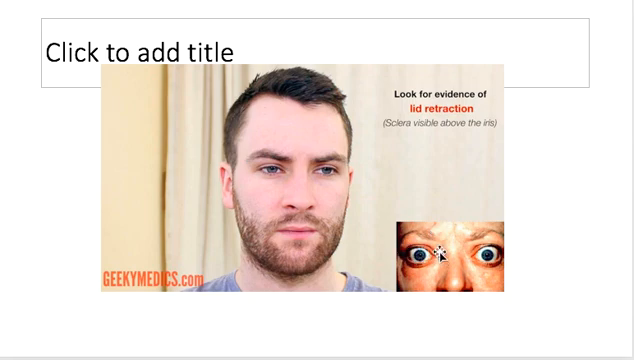
mouse_move(432, 268)
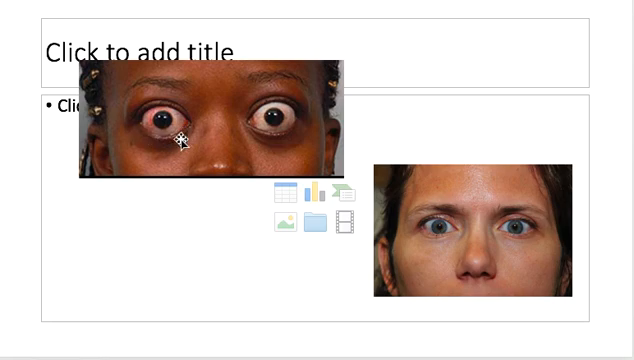
mouse_move(168, 136)
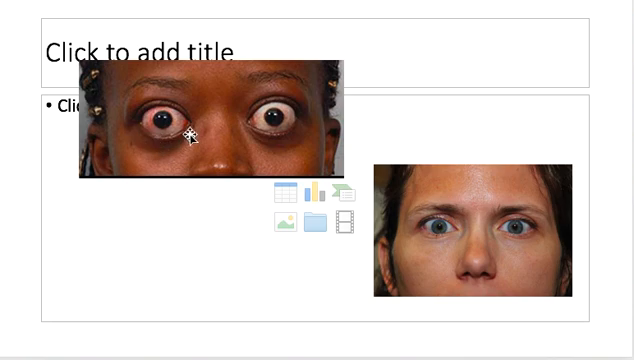
mouse_move(166, 140)
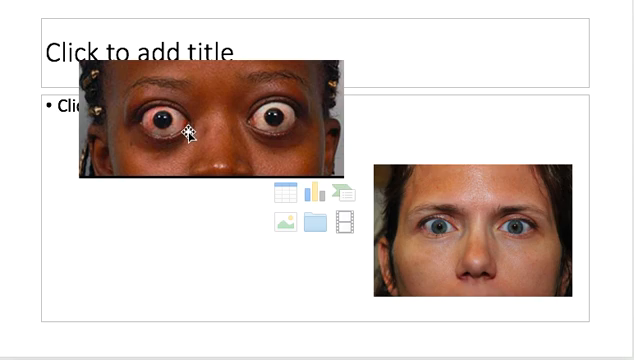
mouse_move(144, 132)
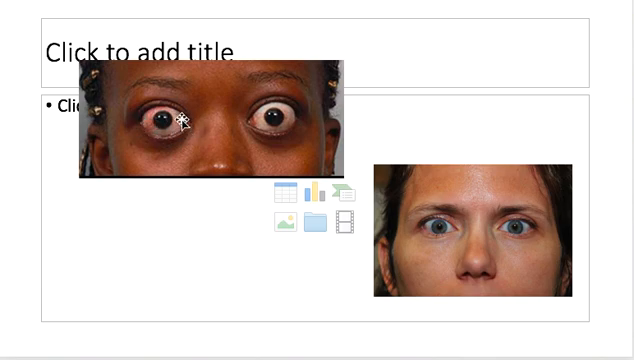
mouse_move(164, 124)
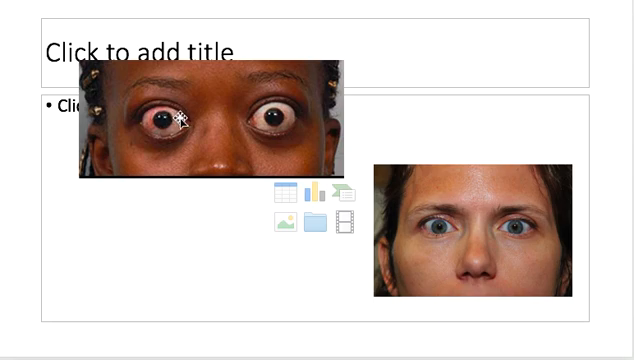
mouse_move(138, 124)
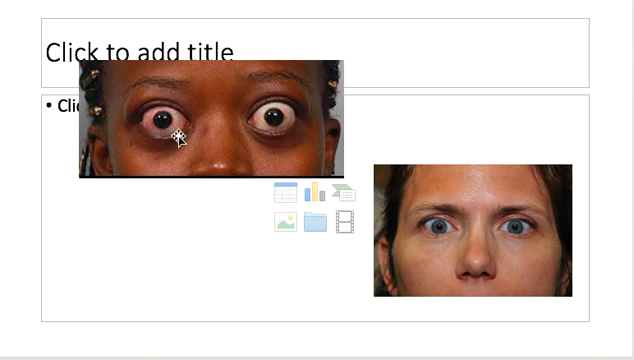
mouse_move(180, 172)
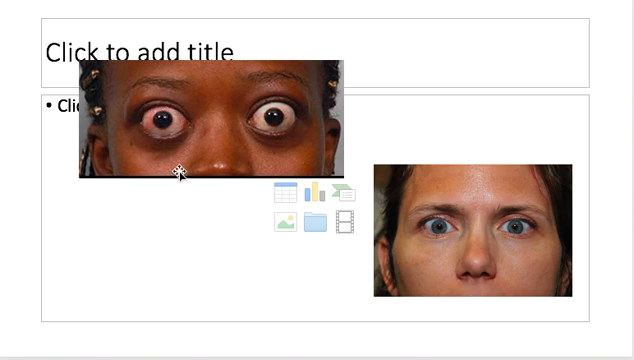
mouse_move(448, 234)
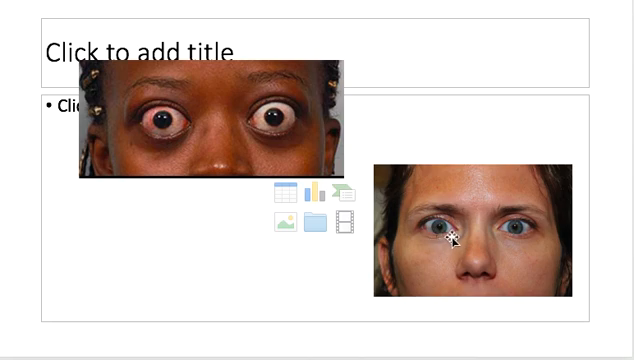
mouse_move(442, 232)
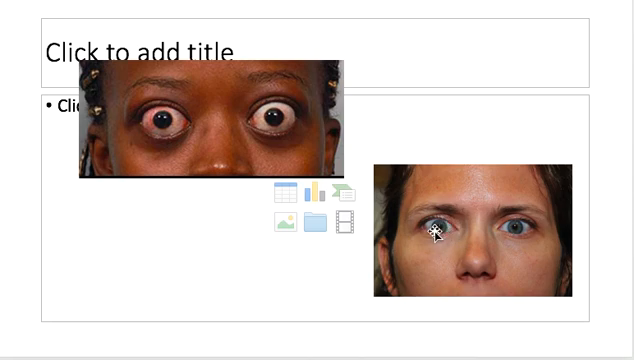
mouse_move(436, 232)
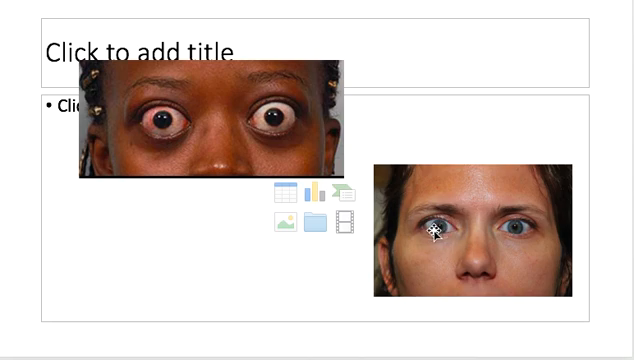
mouse_move(458, 228)
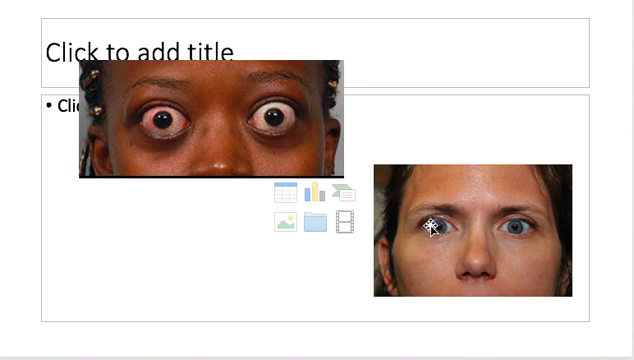
mouse_move(440, 244)
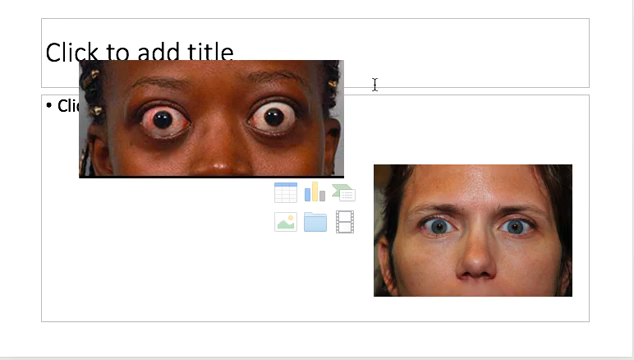
mouse_move(242, 180)
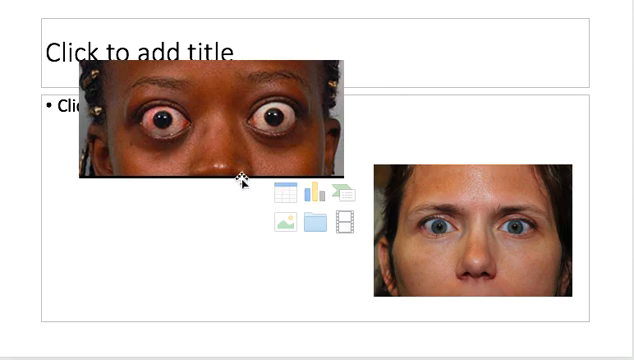
mouse_move(164, 138)
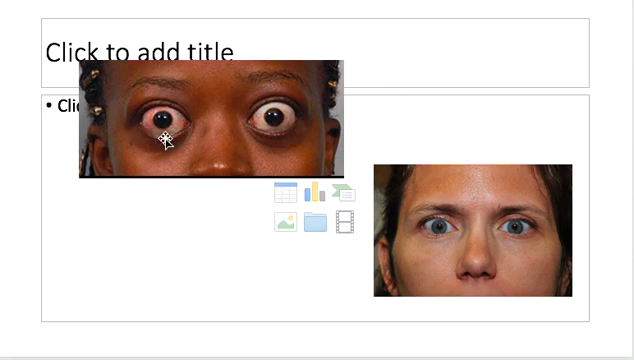
mouse_move(160, 138)
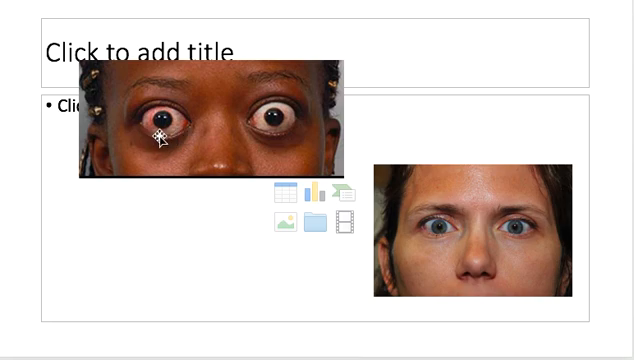
mouse_move(452, 238)
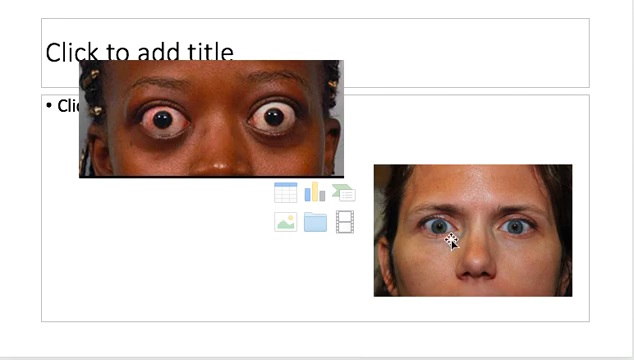
mouse_move(462, 232)
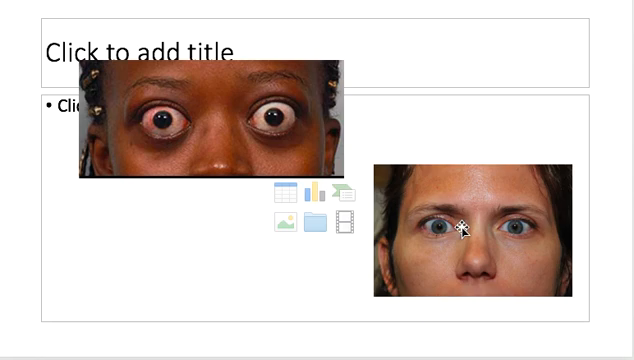
mouse_move(446, 222)
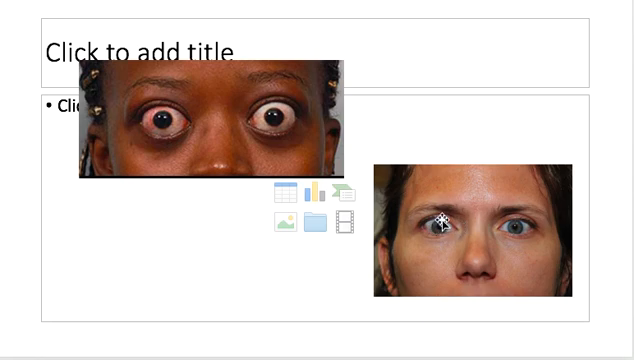
mouse_move(478, 216)
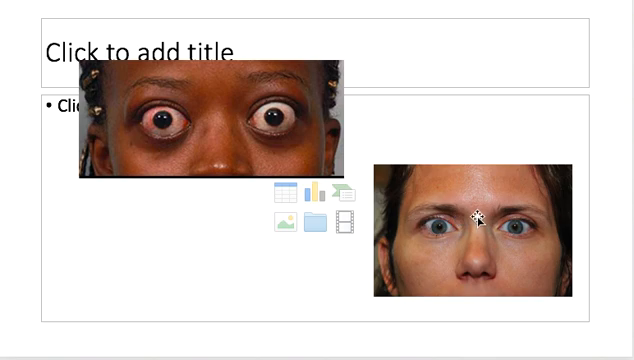
mouse_move(284, 150)
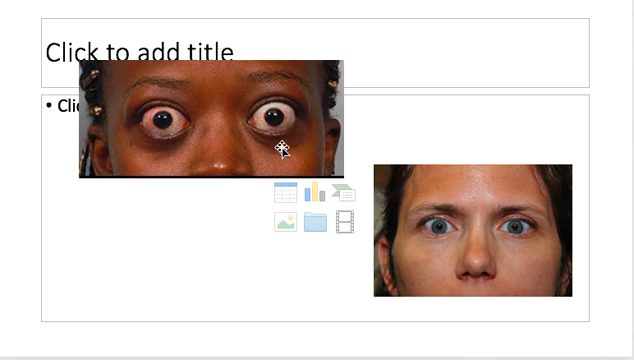
mouse_move(196, 192)
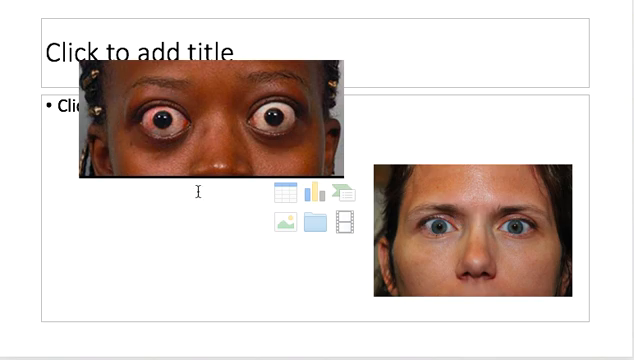
mouse_move(96, 140)
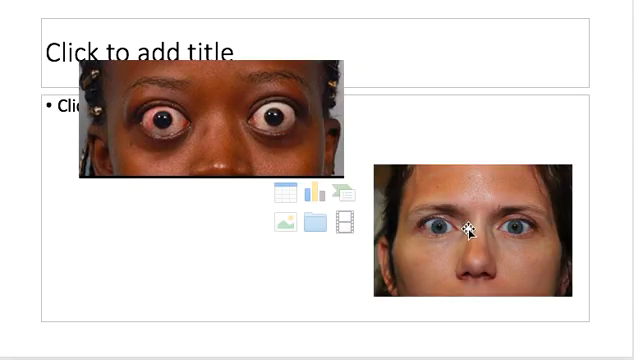
mouse_move(456, 212)
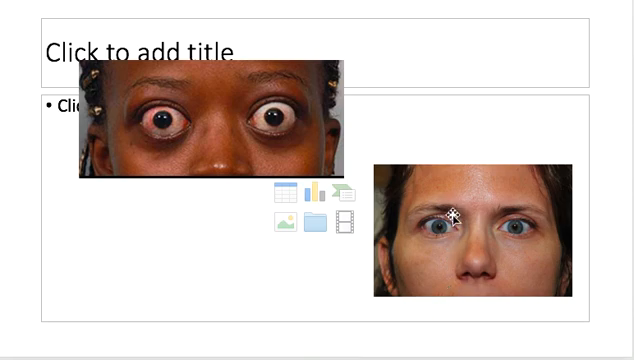
mouse_move(444, 322)
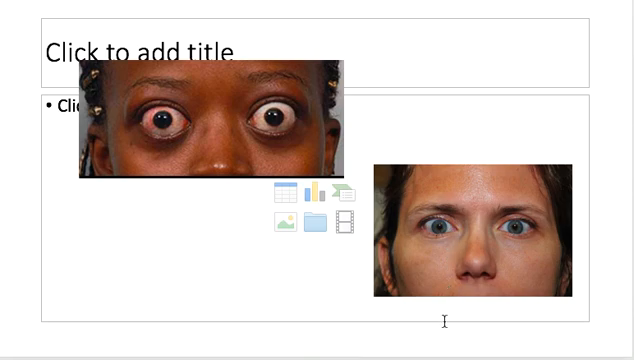
mouse_move(440, 234)
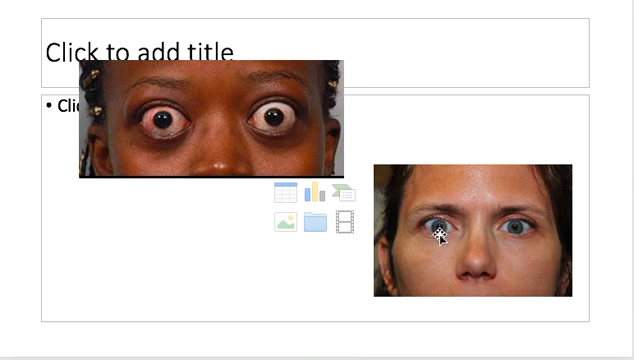
mouse_move(452, 210)
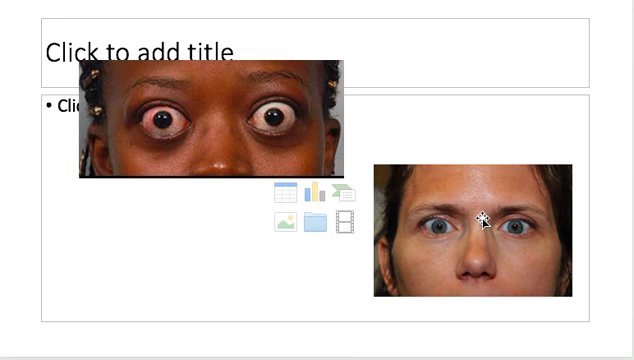
mouse_move(308, 288)
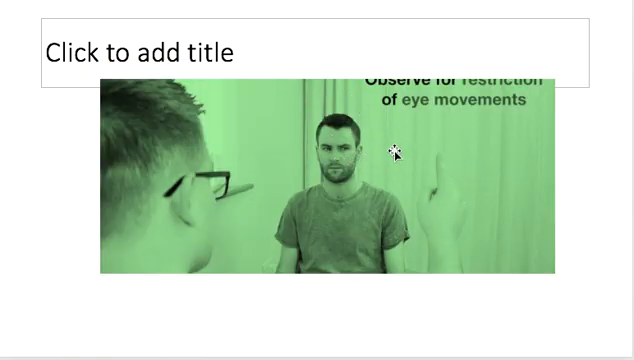
mouse_move(510, 84)
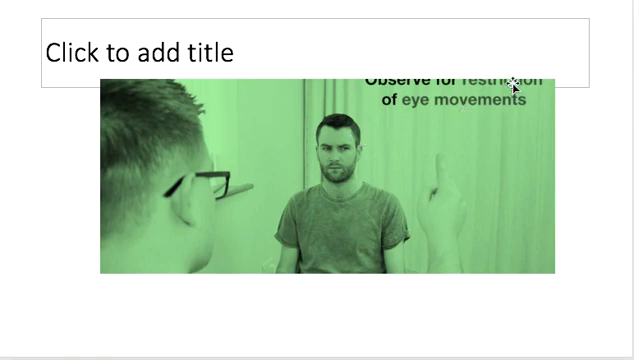
mouse_move(510, 88)
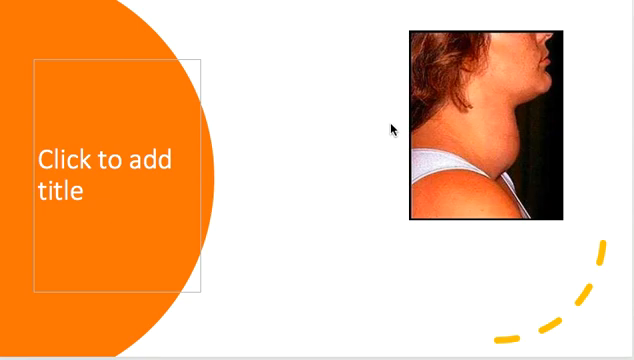
mouse_move(392, 128)
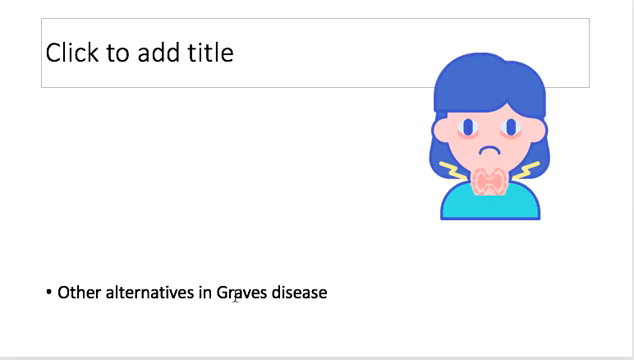
mouse_move(420, 200)
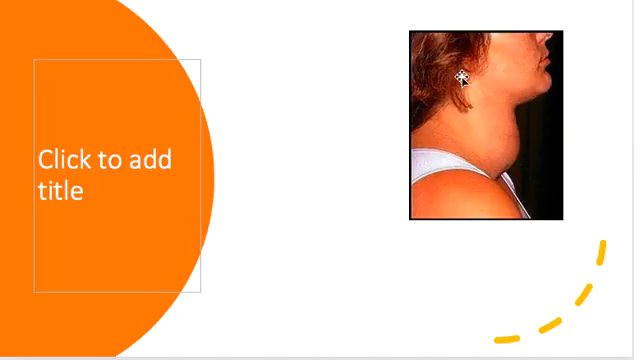
mouse_move(480, 132)
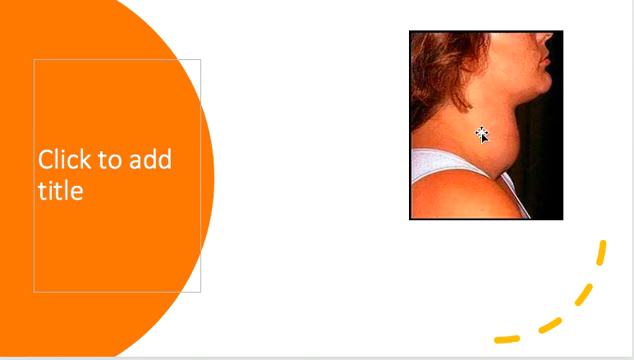
mouse_move(478, 138)
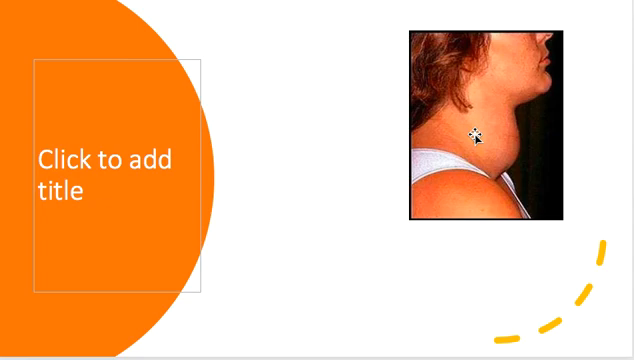
mouse_move(396, 156)
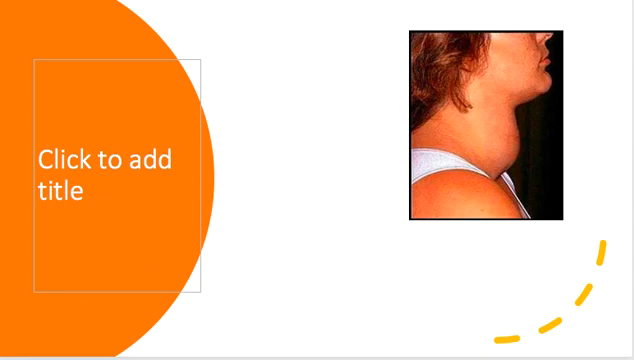
Step: Advance to the slide pairing the neck photo with medical management, ablation and TSH, T4, T3 investigations
key("Right")
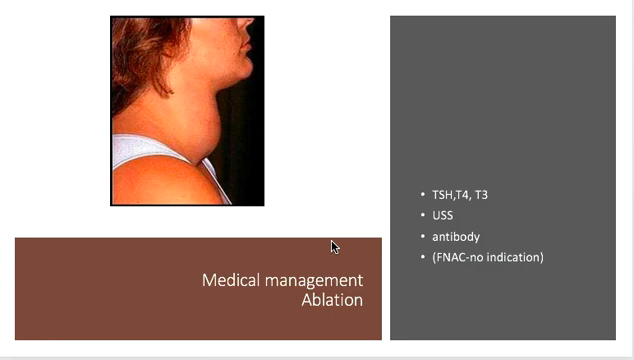